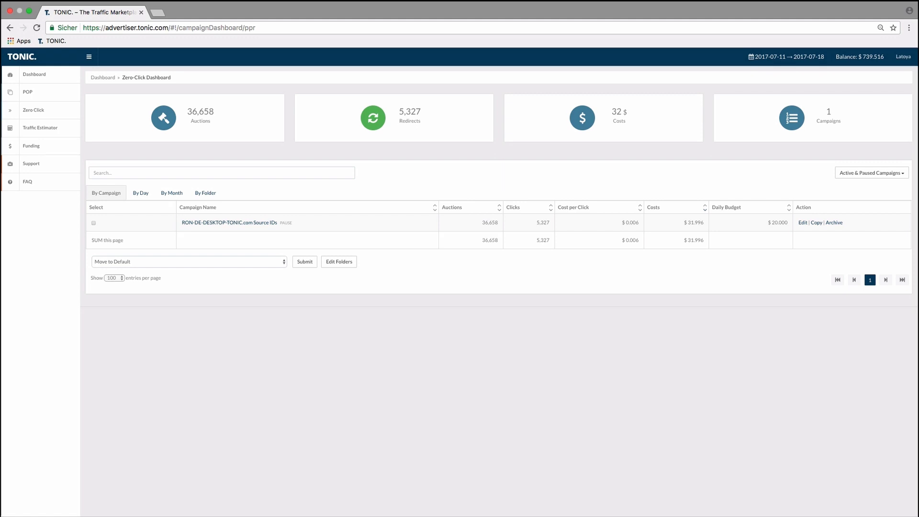
mouse_move(16, 493)
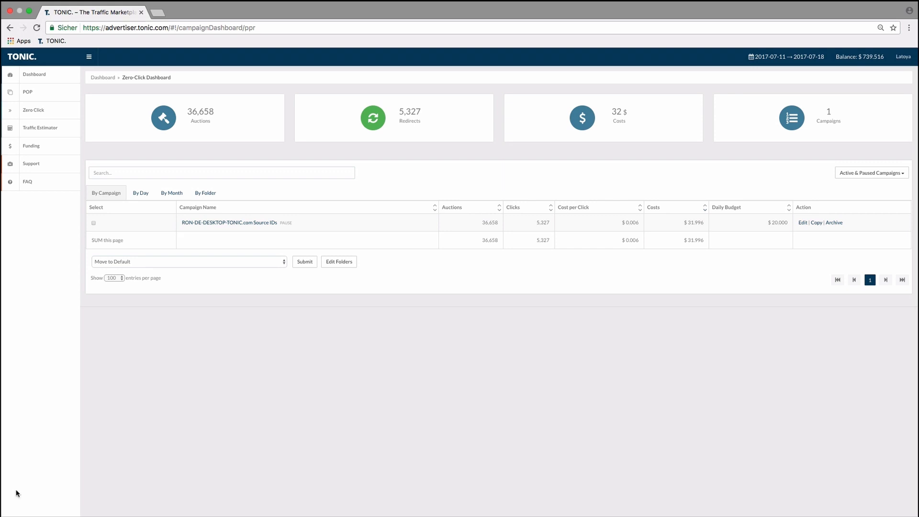
Open the campaign's By SourceId report and select two source IDs, including 596de05dc4d09d2bdc23e098.
left_click(229, 222)
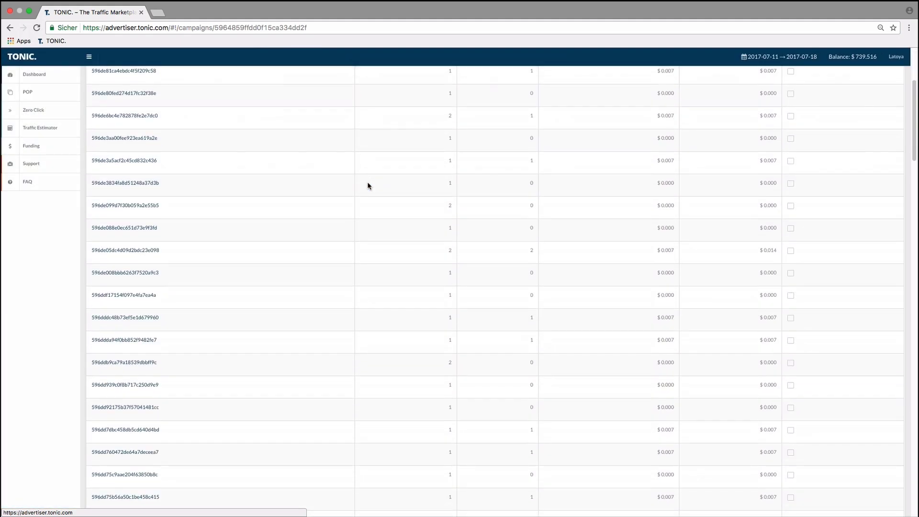
scroll("down", 3)
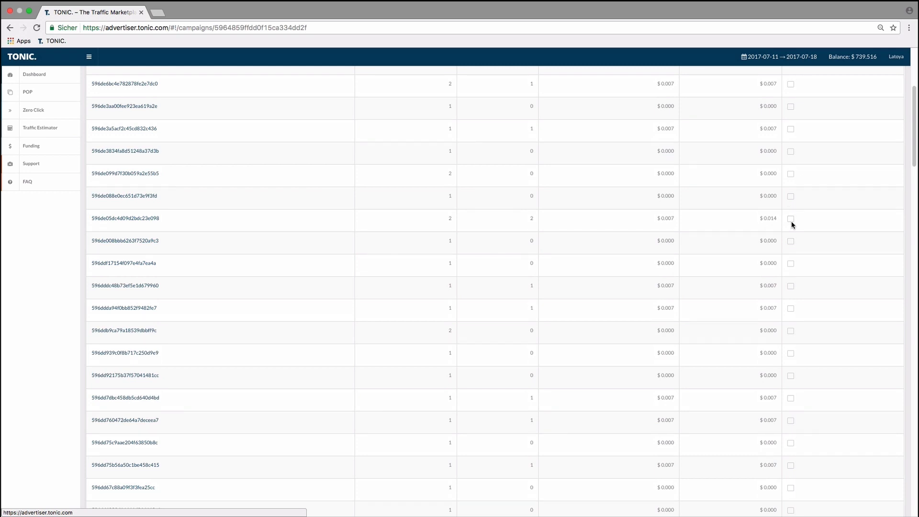
scroll("down", 3)
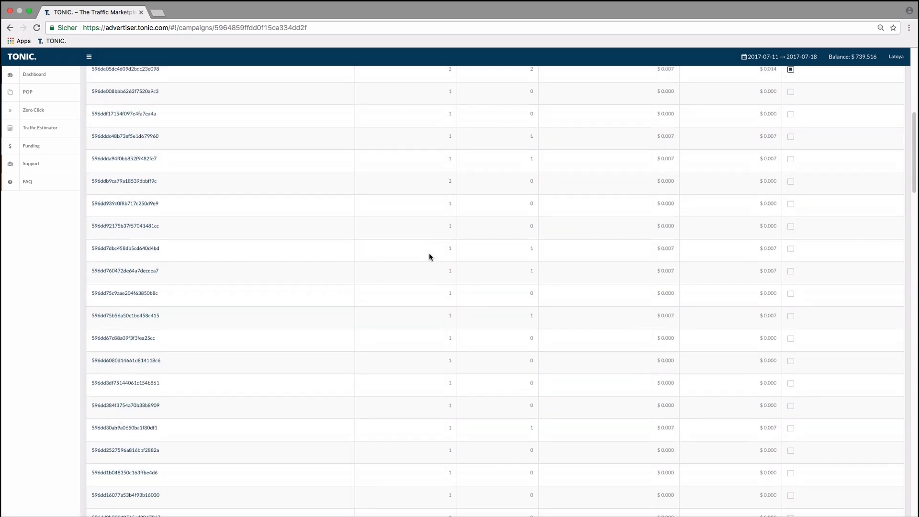
scroll("down", 3)
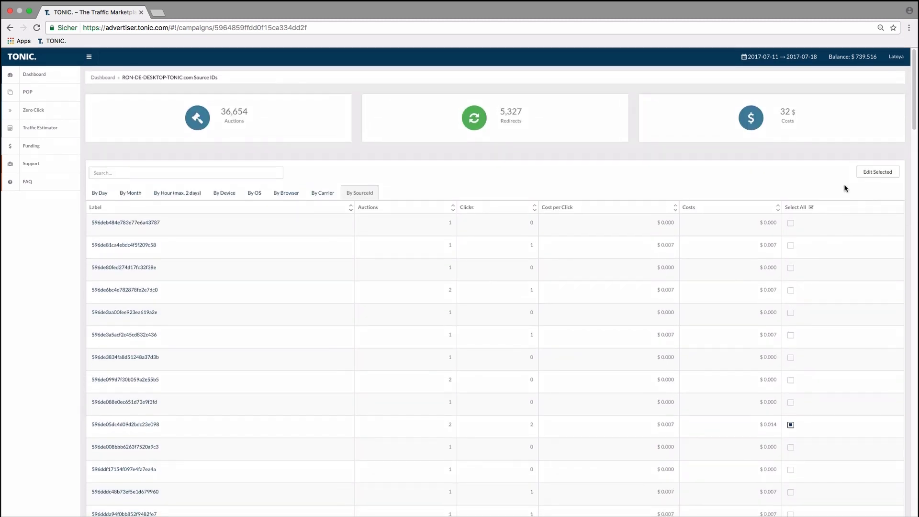
Change the CPC of both selected source IDs to 0.004 via Edit Selected and save.
left_click(878, 171)
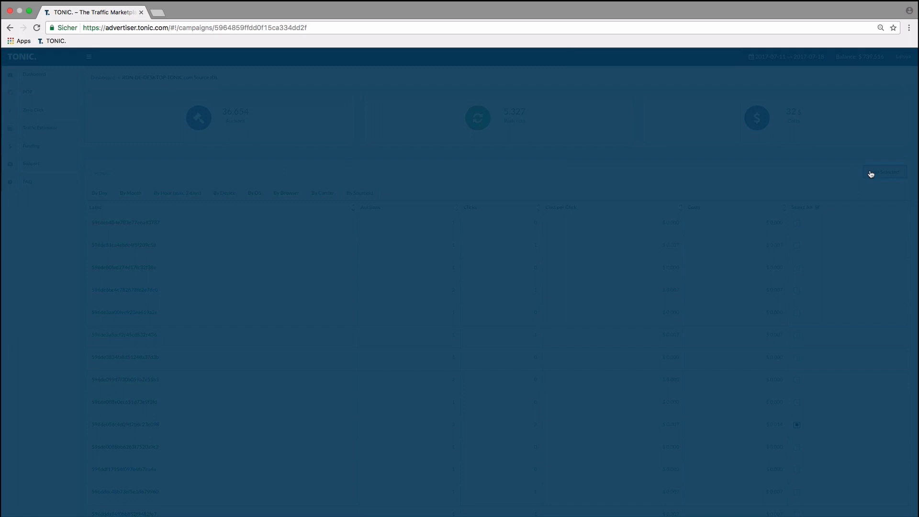
left_click(885, 172)
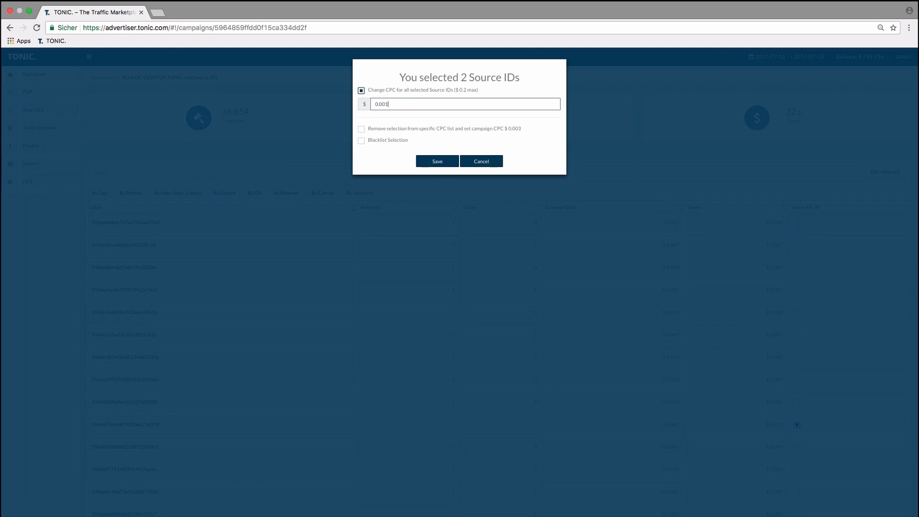
type("0.004")
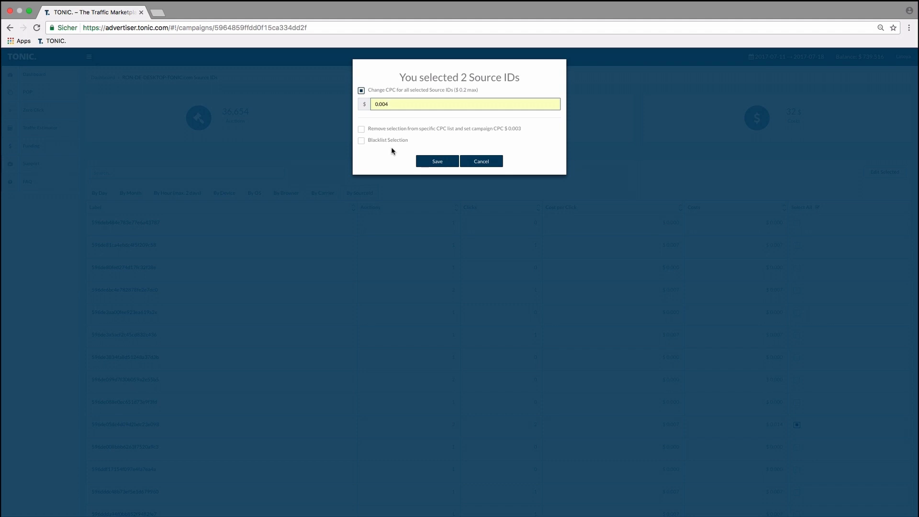
mouse_move(399, 151)
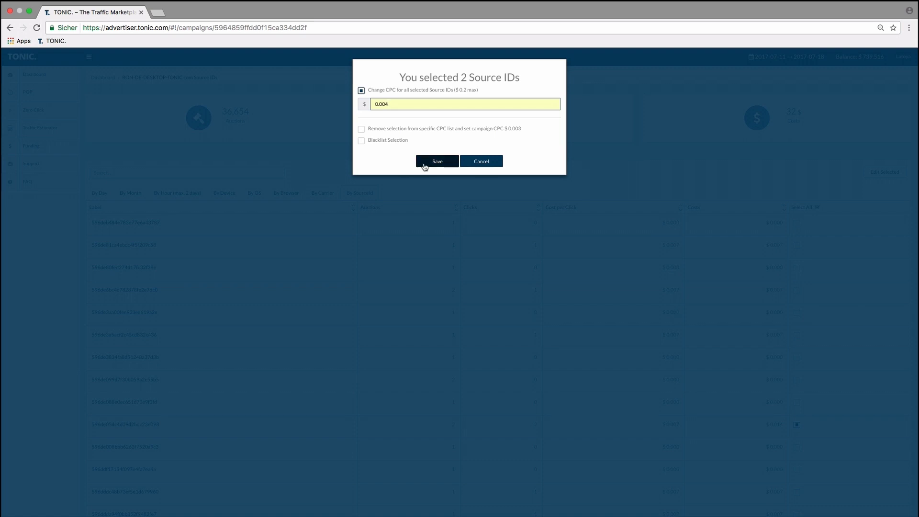
left_click(437, 161)
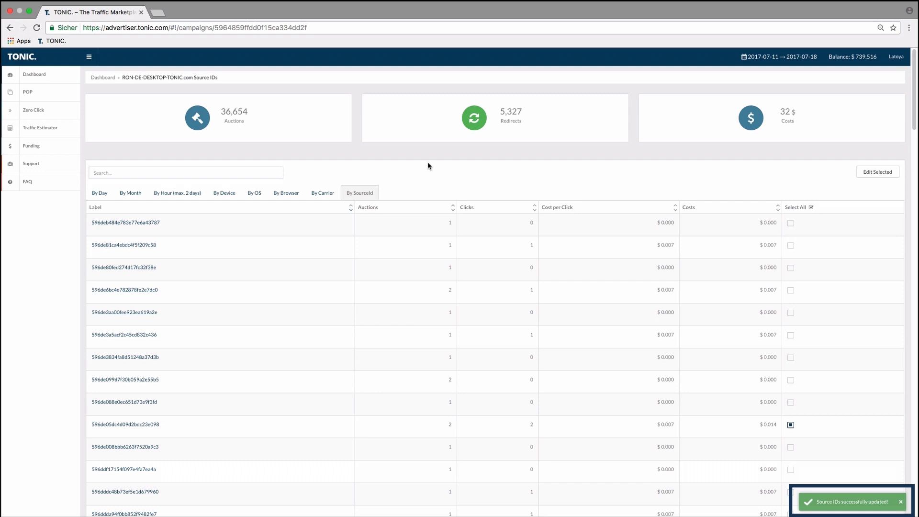
mouse_move(291, 116)
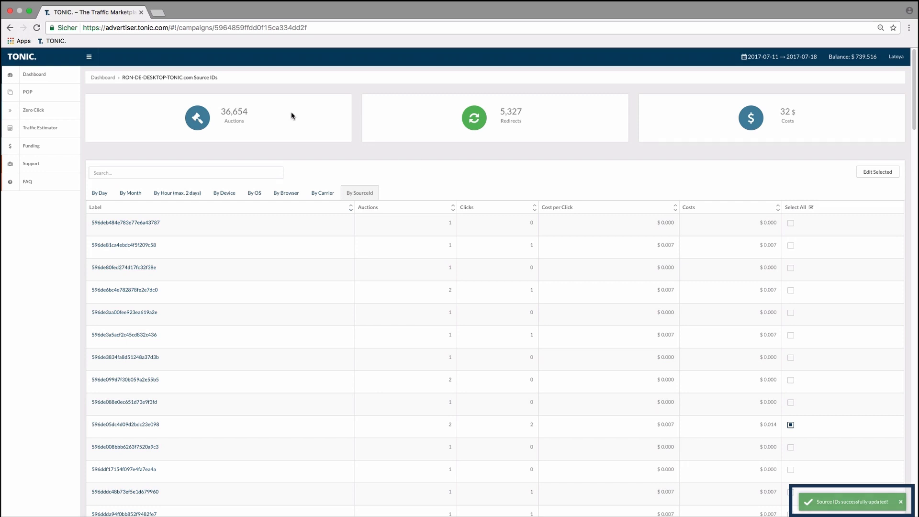
Go back to the campaign list and start editing the campaign.
left_click(34, 74)
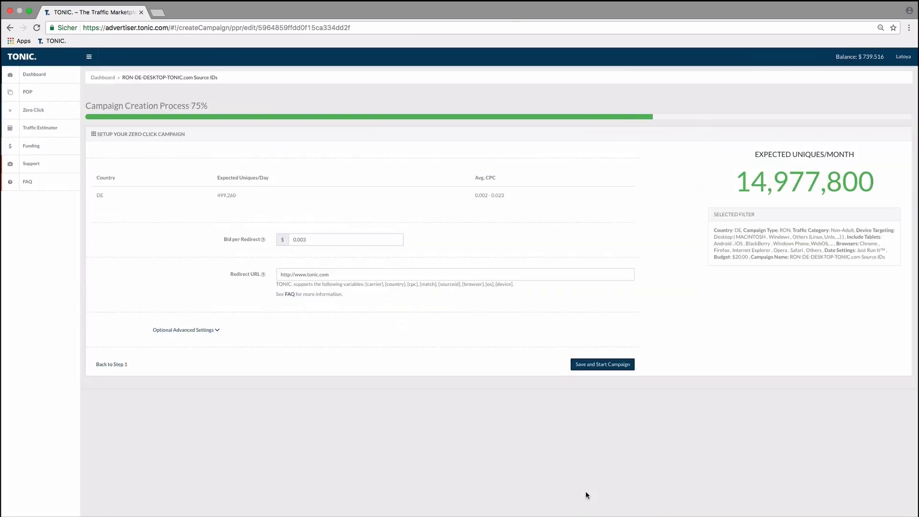
In Advanced Source ID bidding, remove the custom CPCs for 596703814dd0d94a0b298899 and the other ID, then save and start the campaign.
left_click(185, 329)
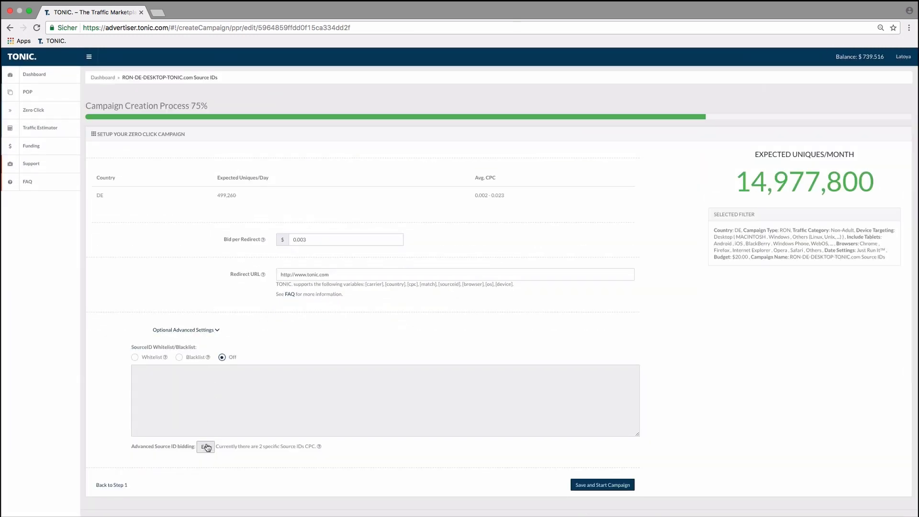
left_click(205, 446)
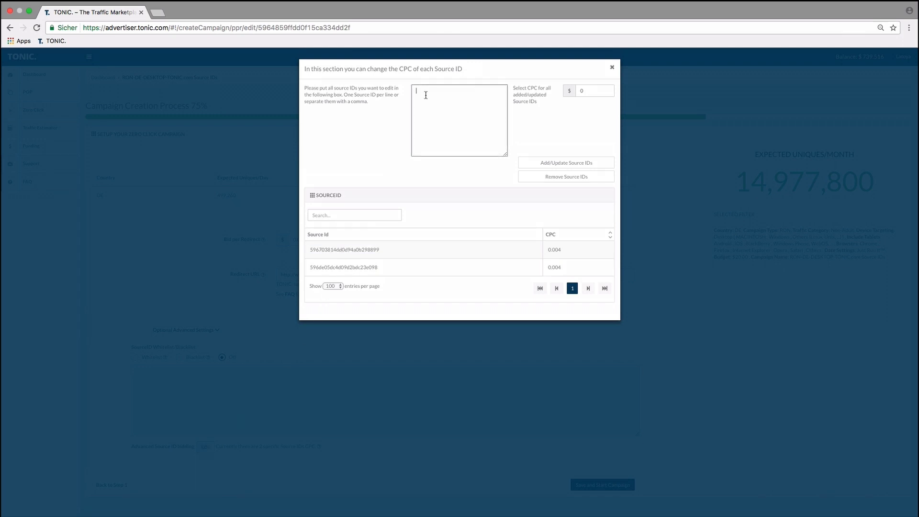
type("596703814dd0d94a0b298899")
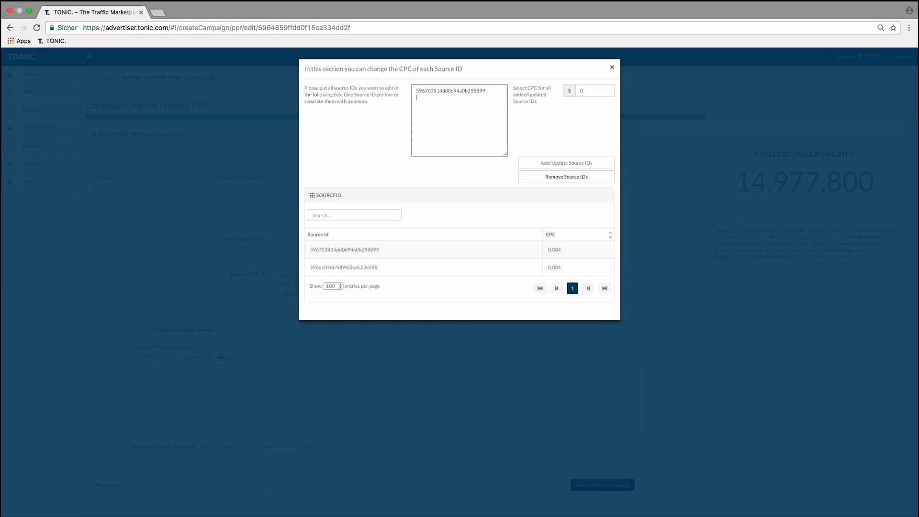
left_click(565, 176)
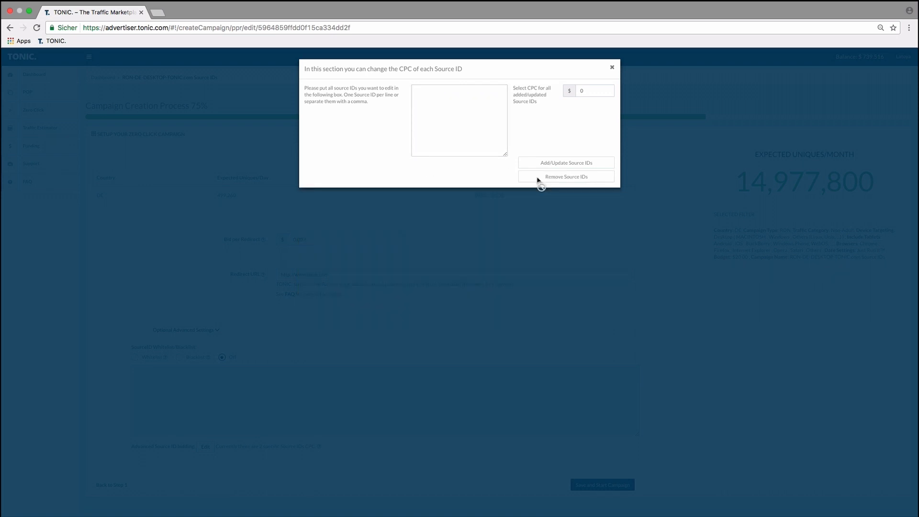
left_click(612, 67)
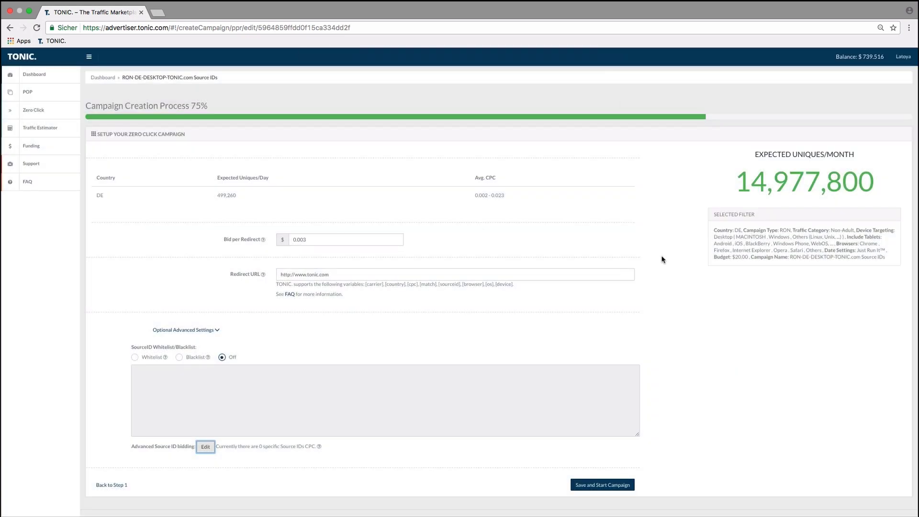
left_click(601, 484)
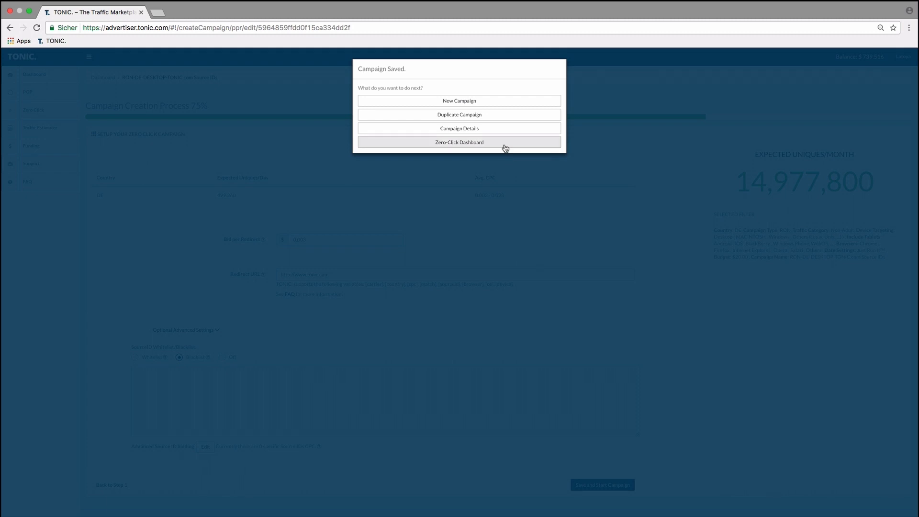
From the Zero-Click Dashboard, reopen the campaign's By SourceId report and browse its rows.
left_click(459, 141)
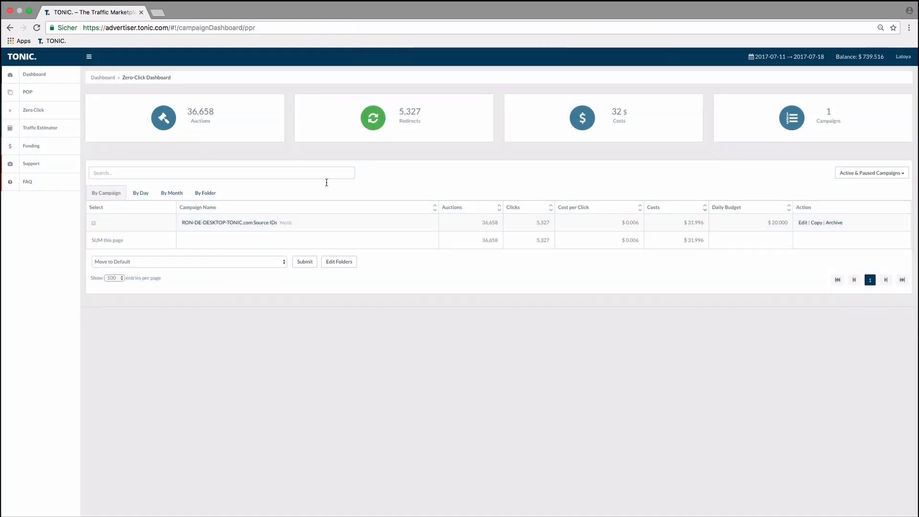
left_click(229, 222)
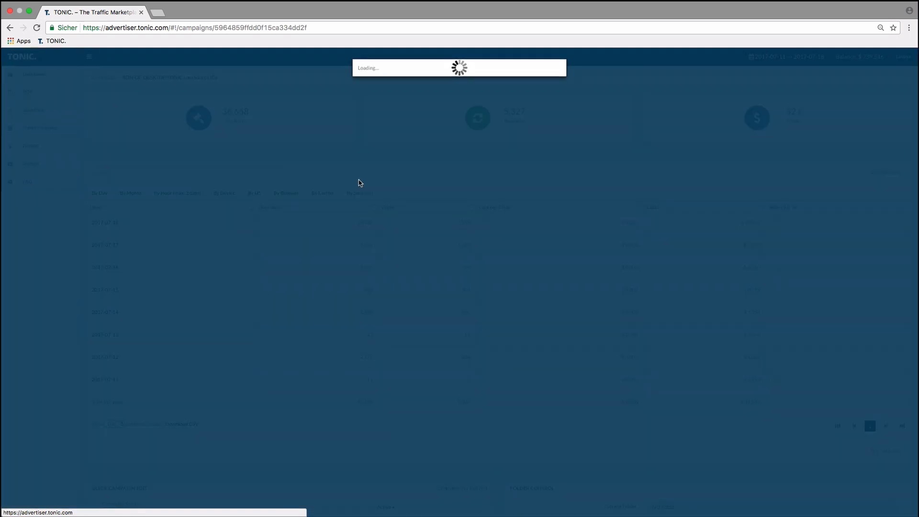
mouse_move(481, 201)
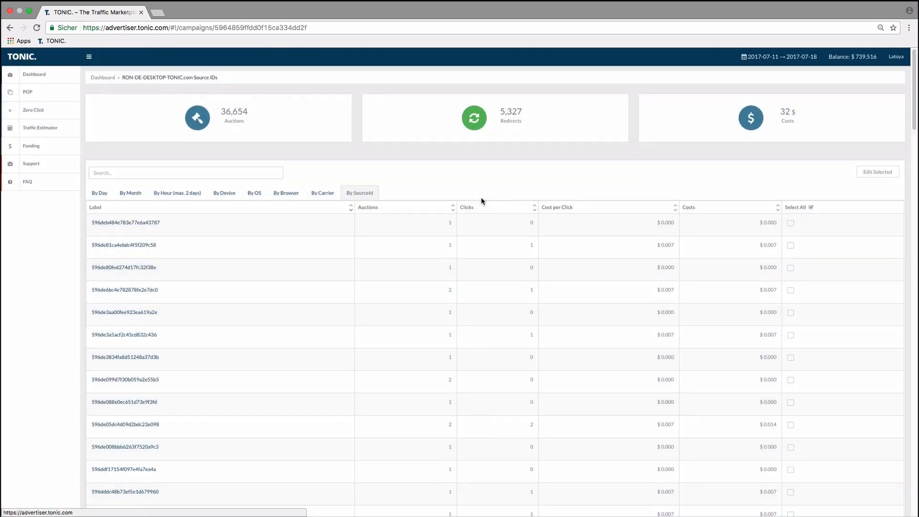
scroll("down", 3)
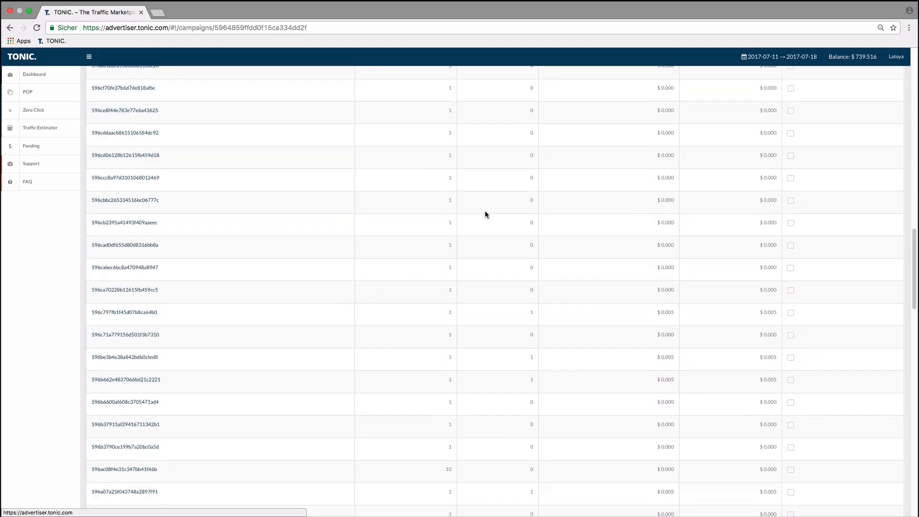
scroll("down", 3)
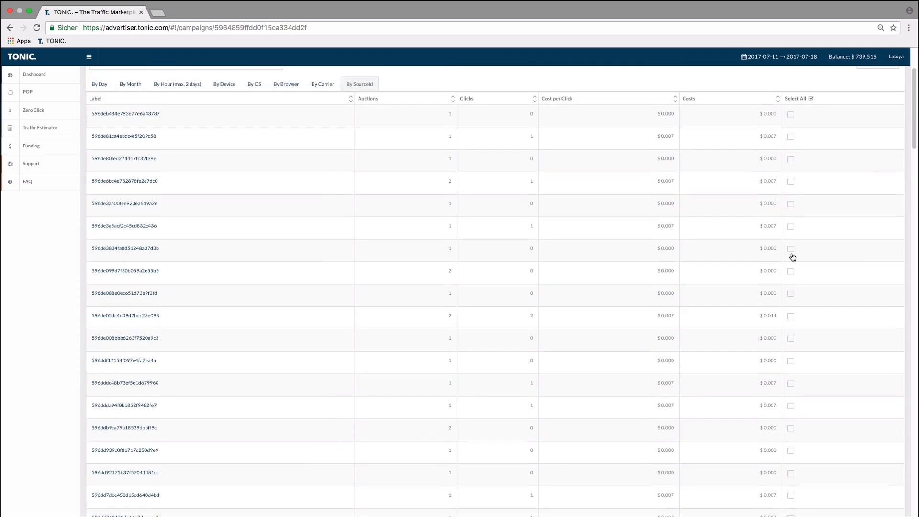
Apply Blacklist Selection to the selected source ID and save the change.
left_click(790, 248)
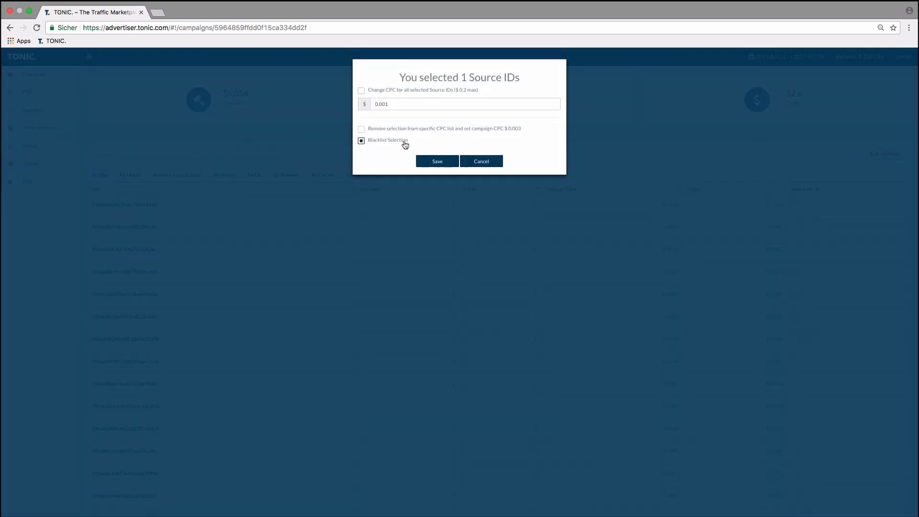
left_click(436, 161)
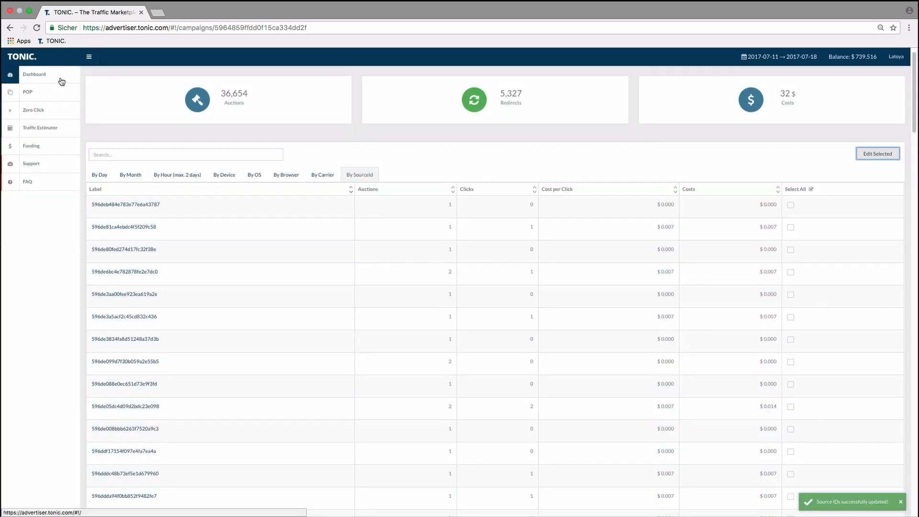
Reopen the campaign's edit page and expand Optional Advanced Settings to show the blacklisted source ID.
left_click(34, 74)
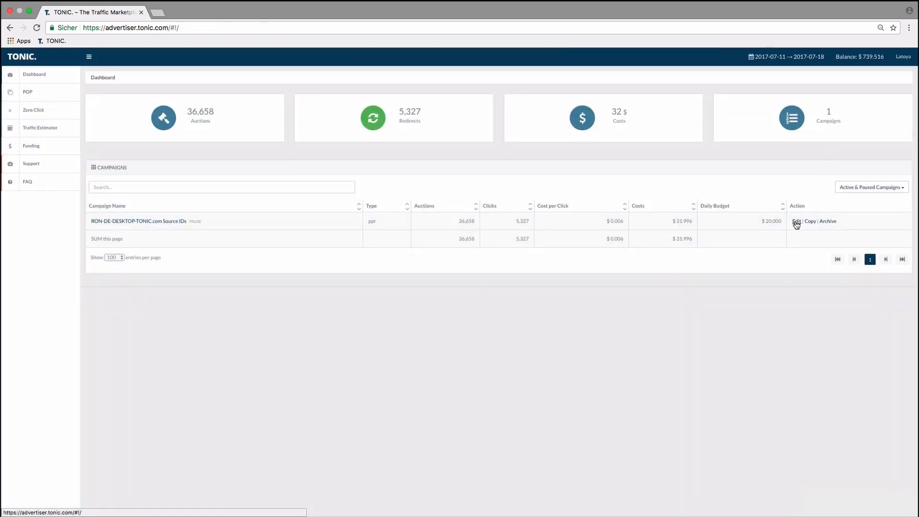
left_click(795, 221)
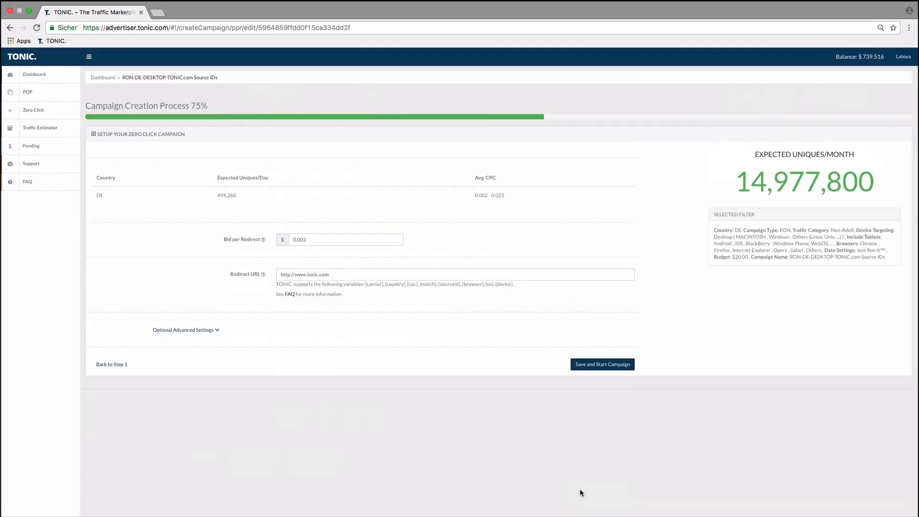
left_click(184, 329)
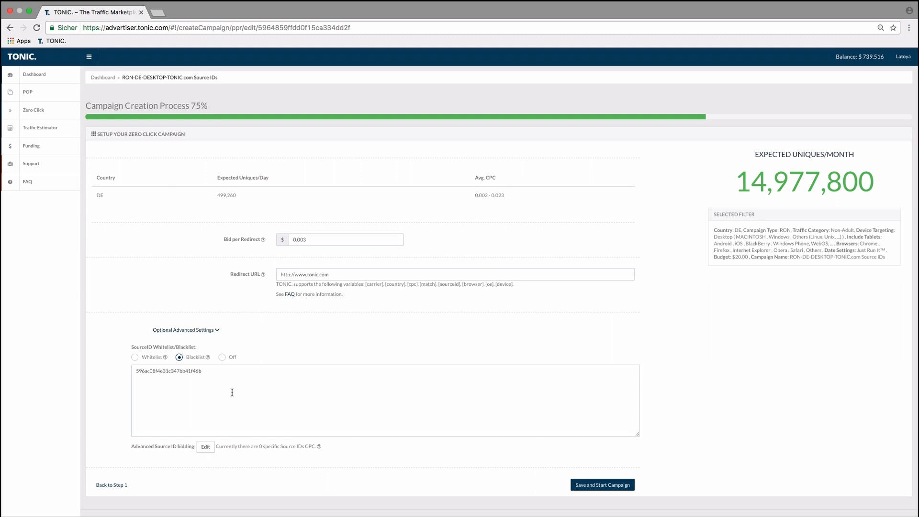